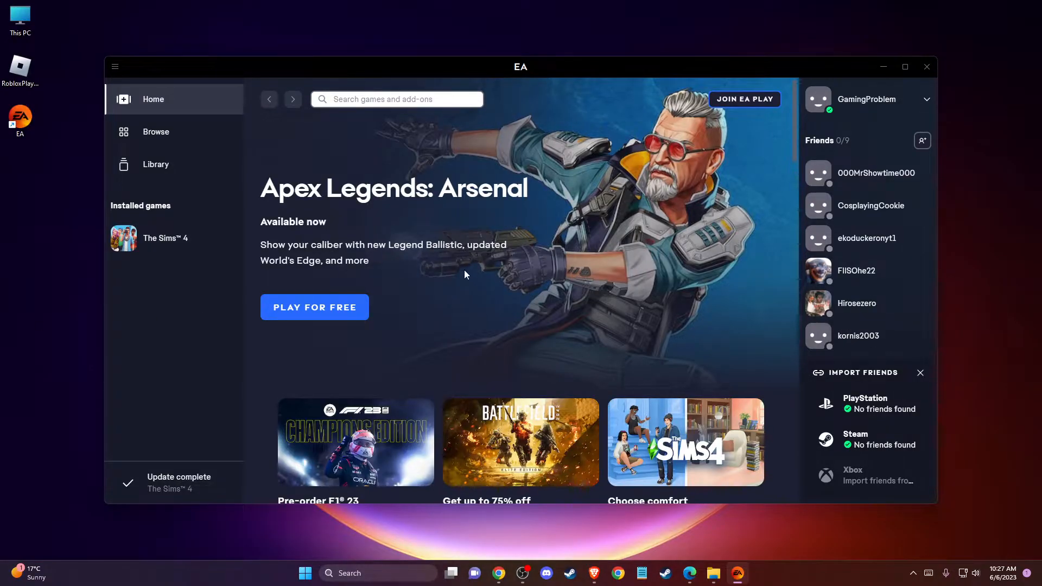
mouse_move(515, 85)
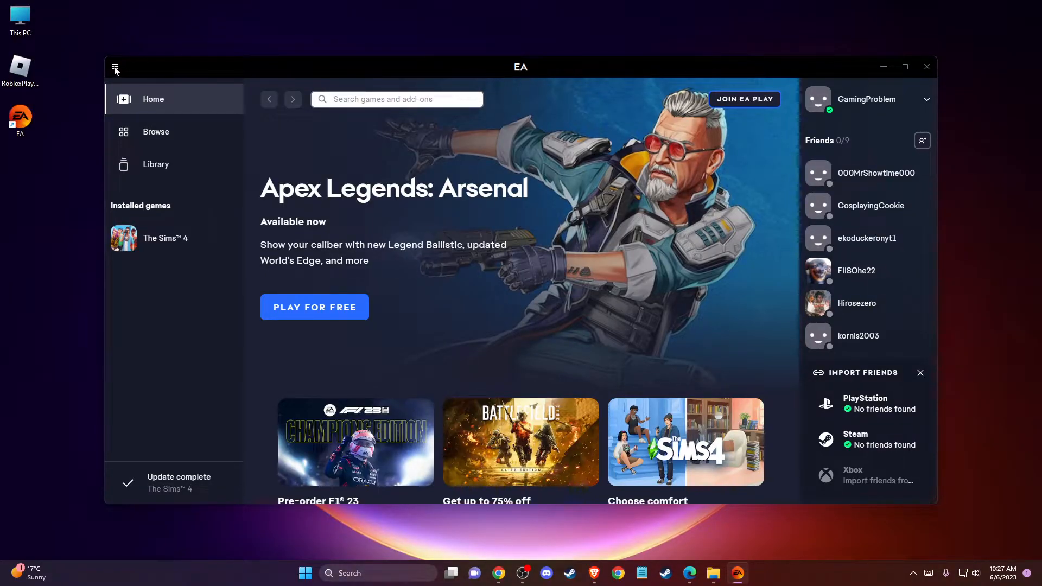
Exit the EA app from its main menu and relaunch it from the desktop shortcut repeatedly.
click(114, 66)
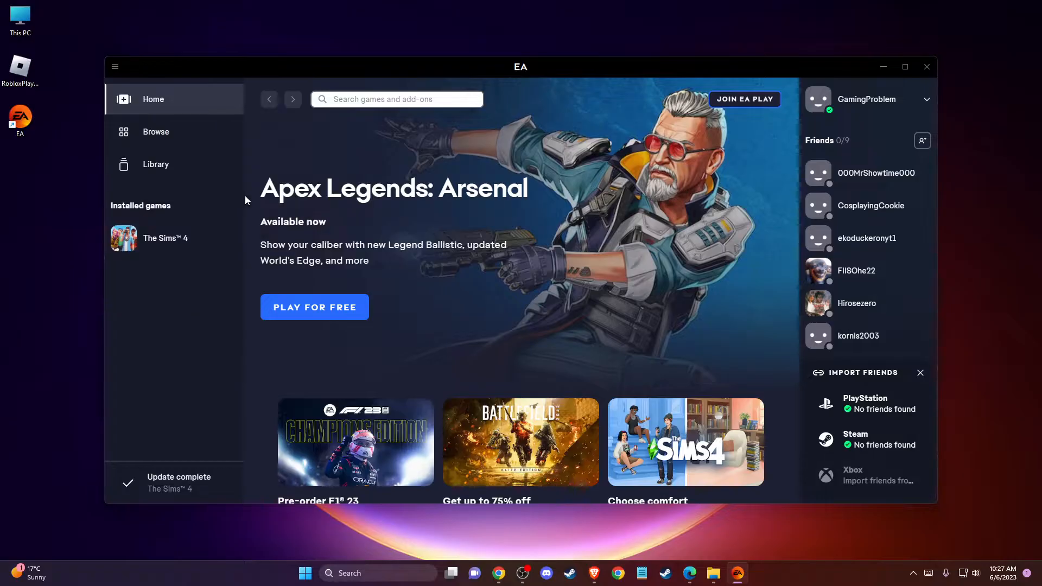
click(926, 66)
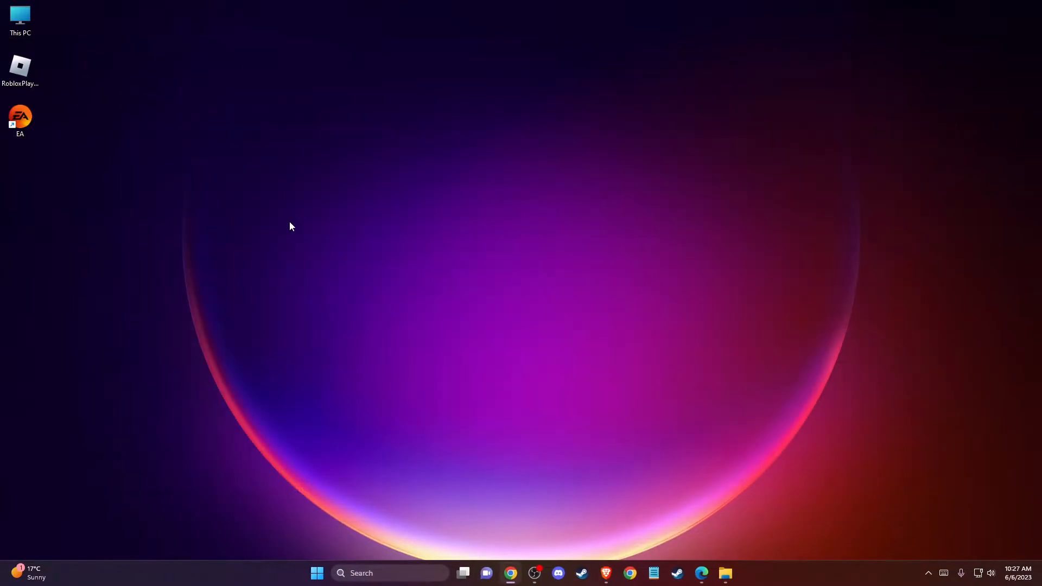
double_click(20, 116)
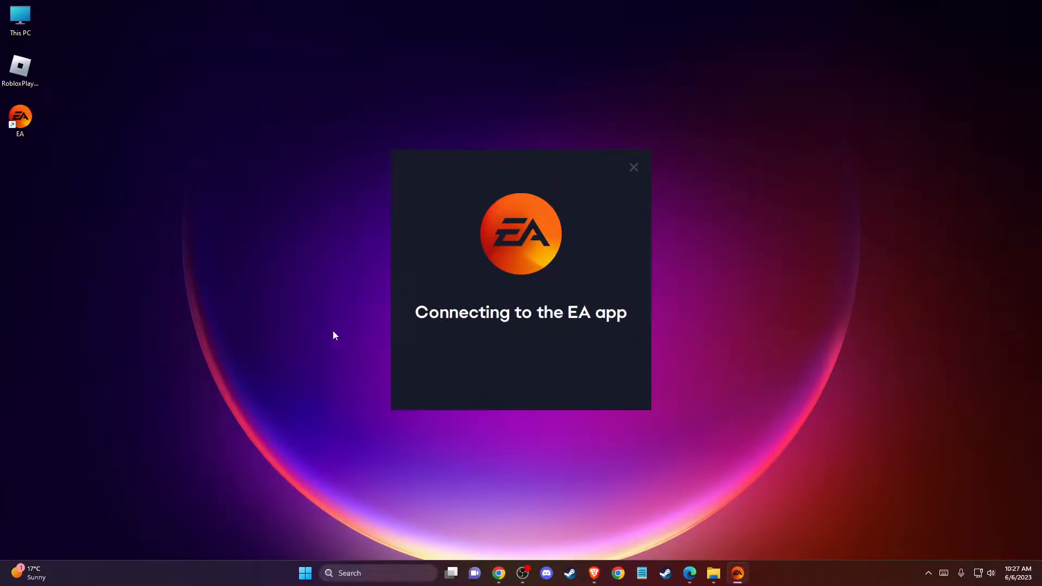
click(633, 167)
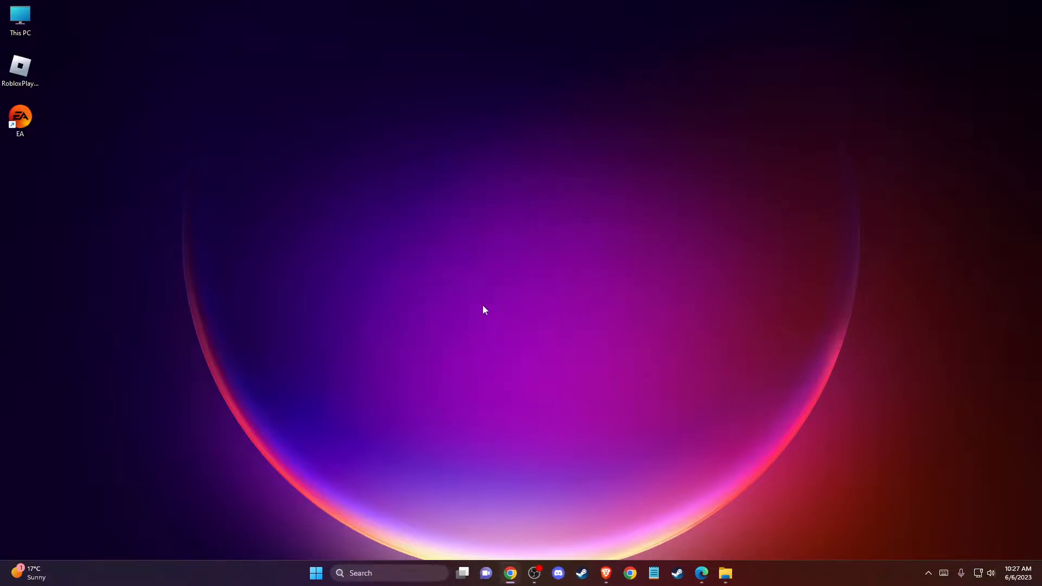
mouse_move(446, 301)
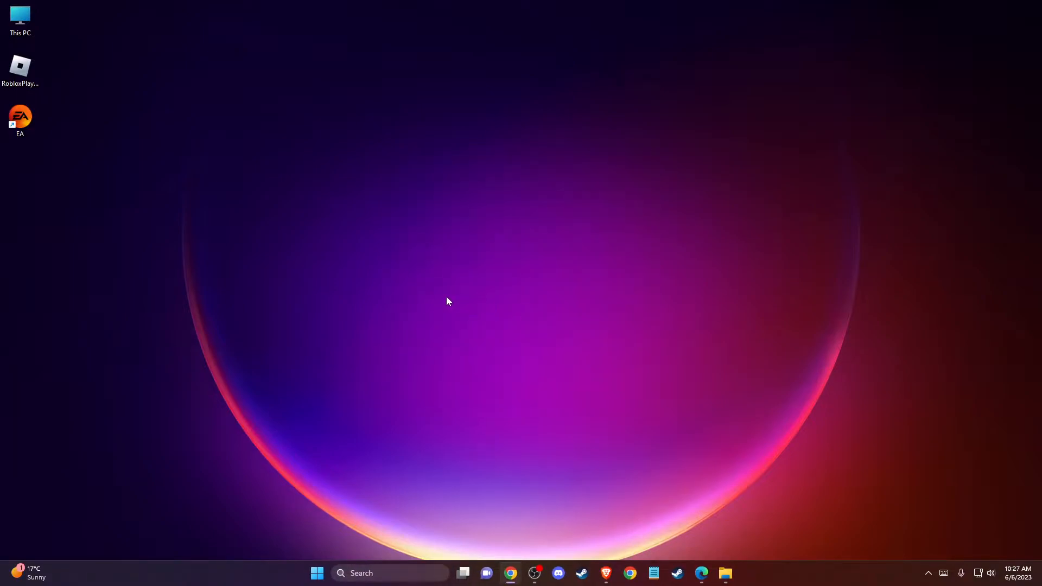
double_click(20, 116)
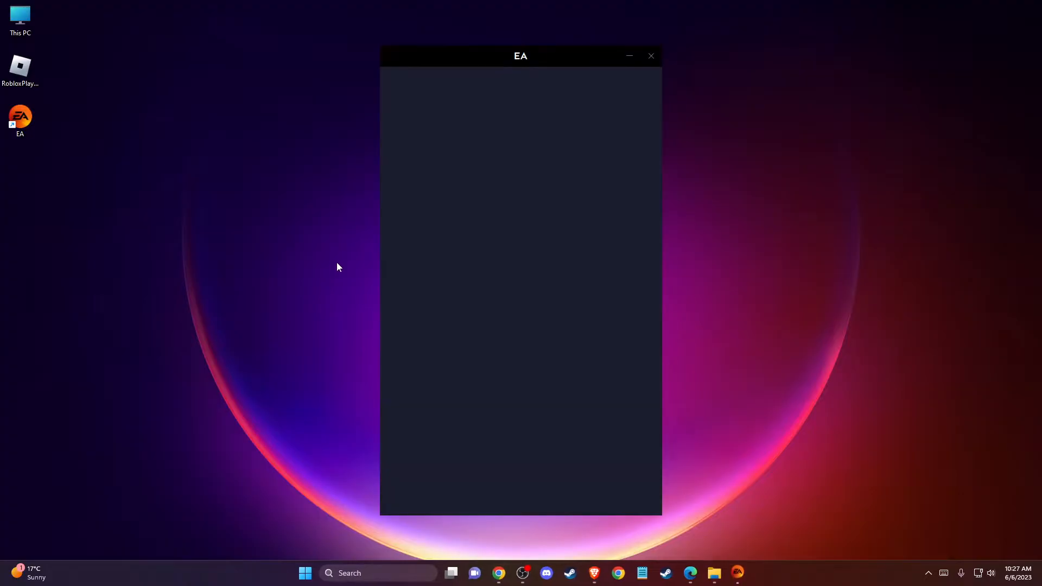
click(650, 56)
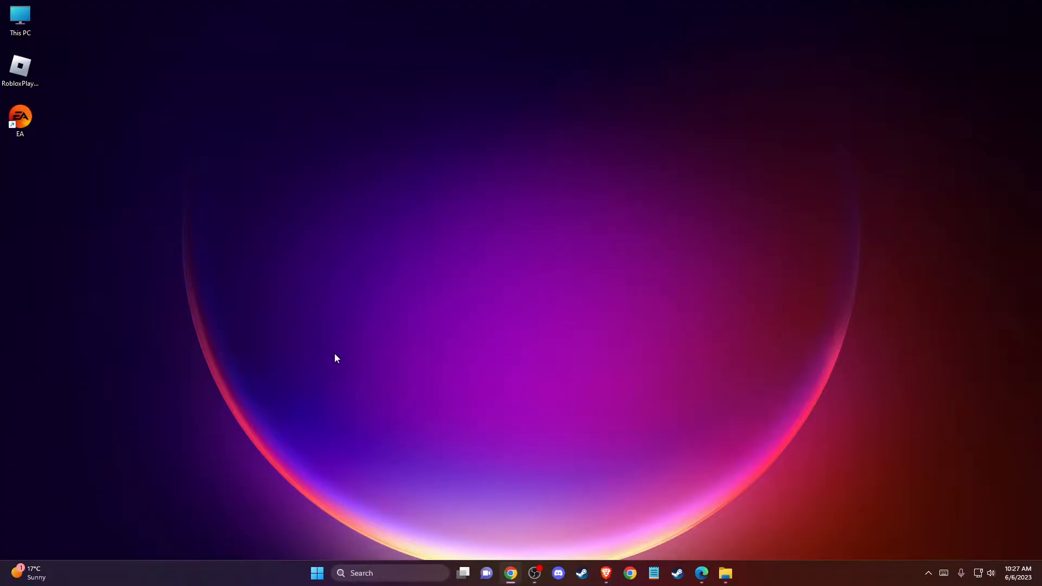
double_click(20, 116)
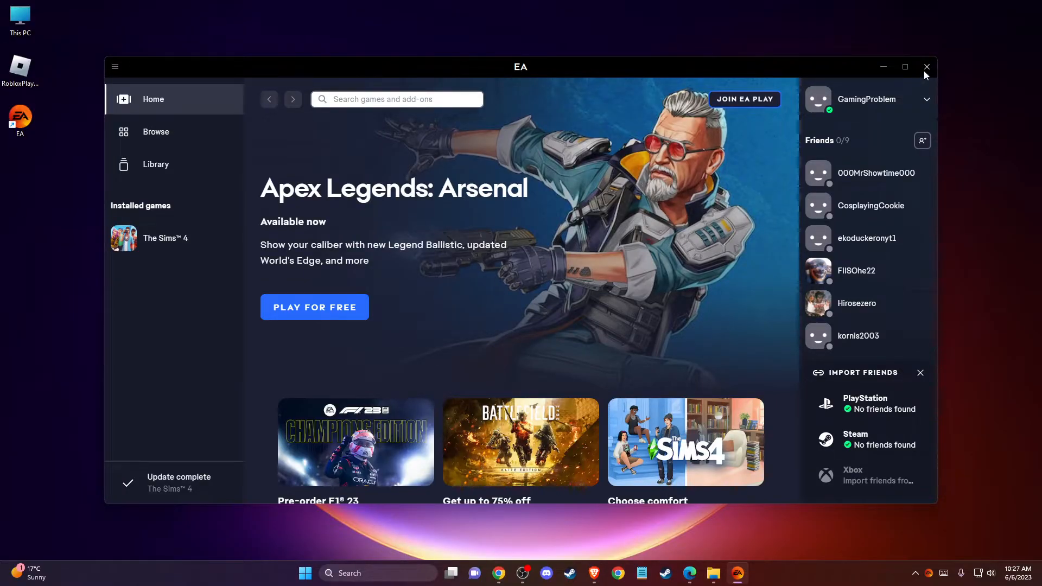
Close the EA window and review Task Manager's maximized Processes list for leftover EA tasks.
click(926, 66)
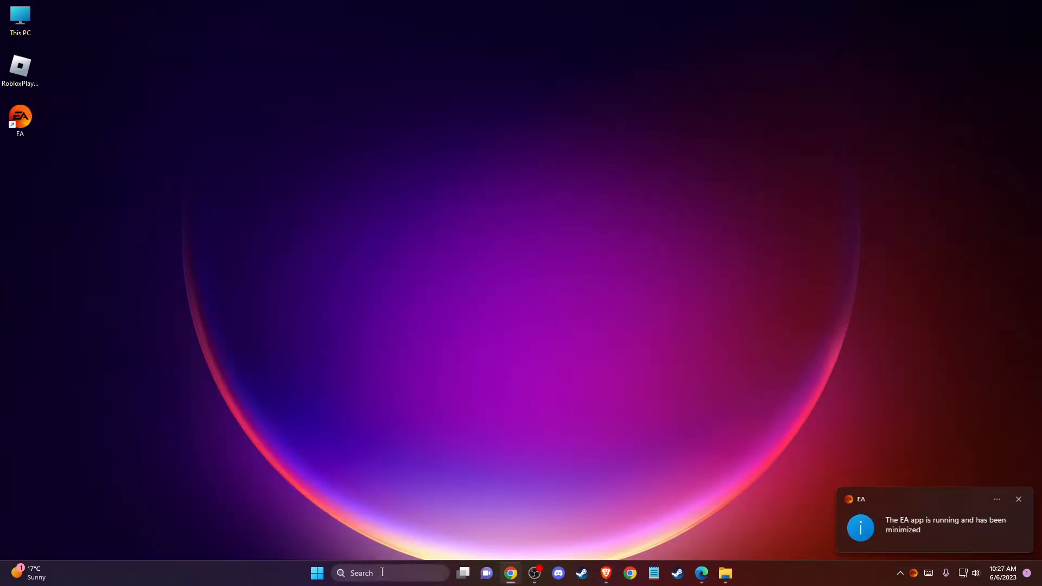
mouse_move(323, 260)
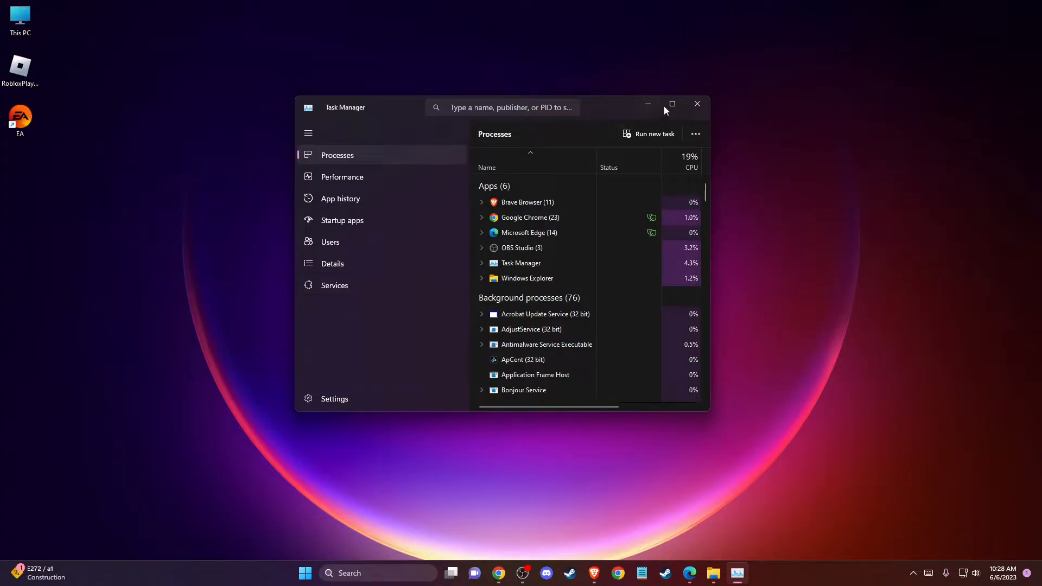
click(671, 104)
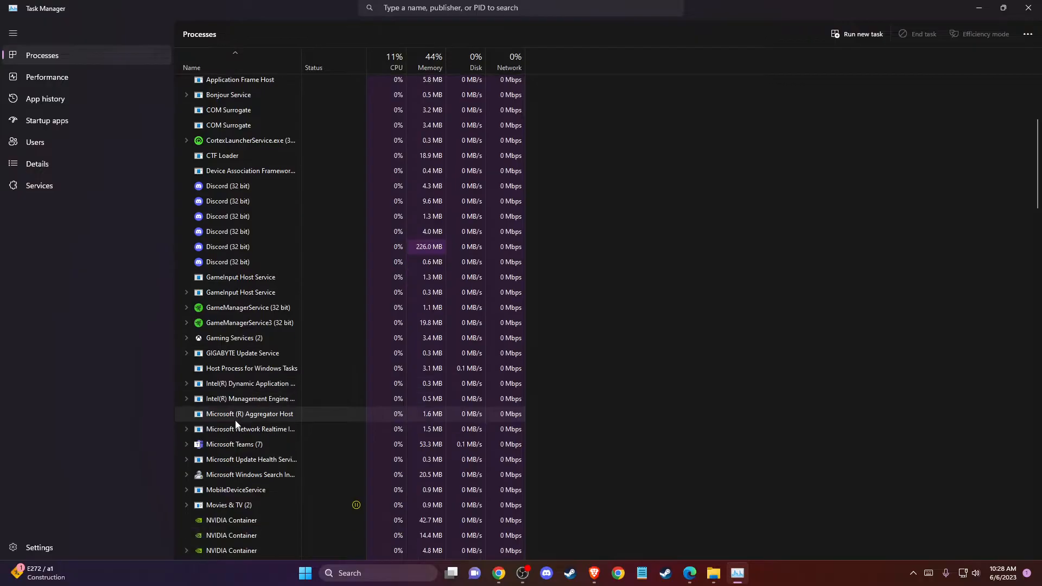
scroll(down, 3)
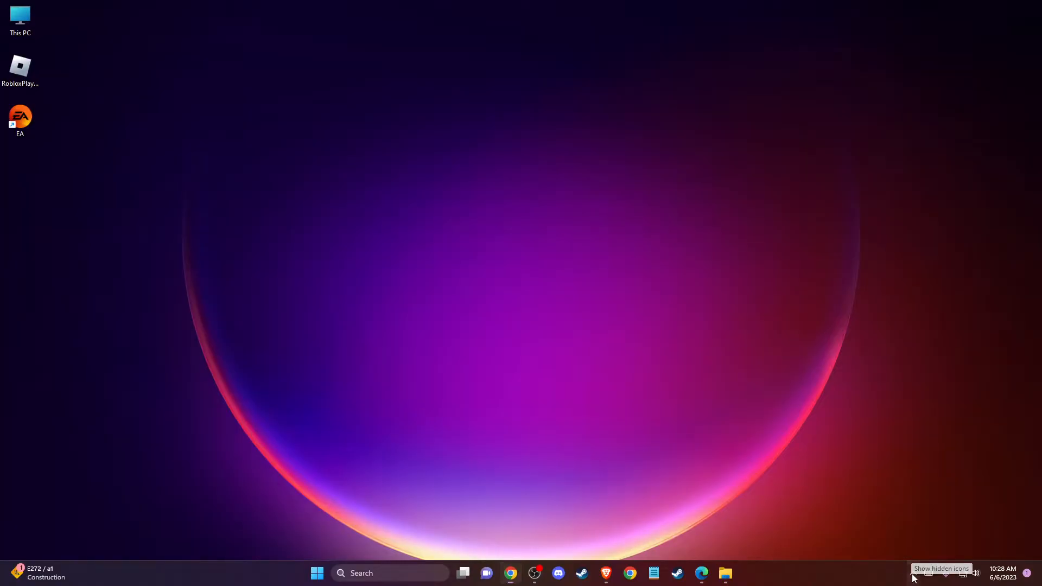
Check the hidden tray icons and relaunch EA from the desktop shortcut until its window appears.
click(927, 573)
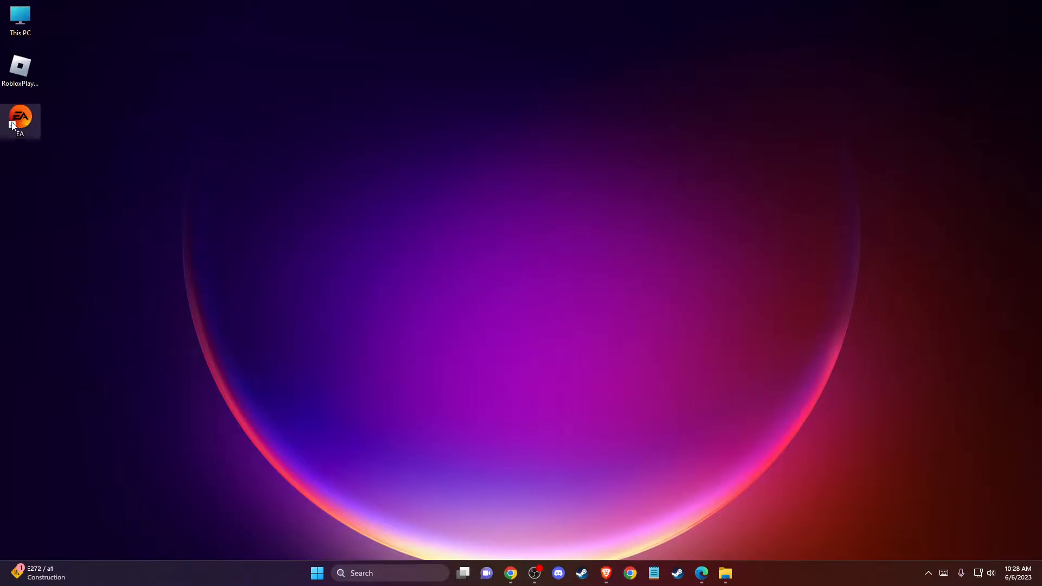
double_click(20, 116)
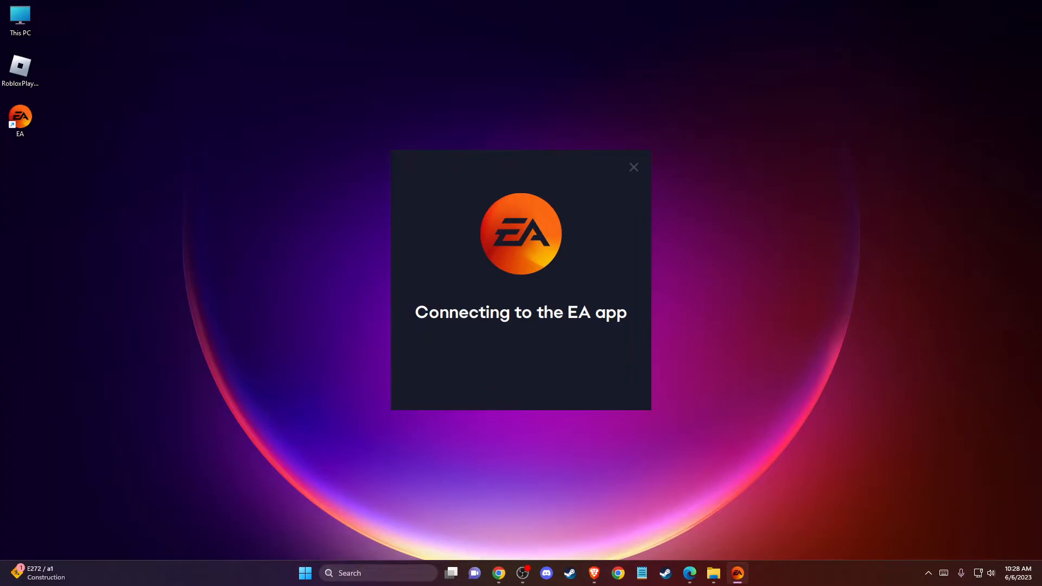
click(632, 166)
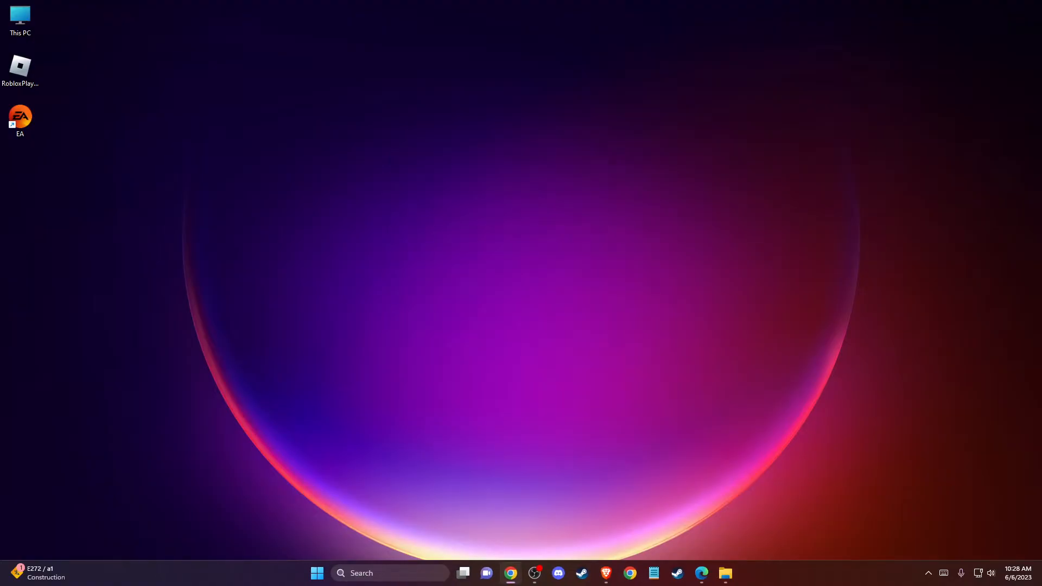
double_click(19, 116)
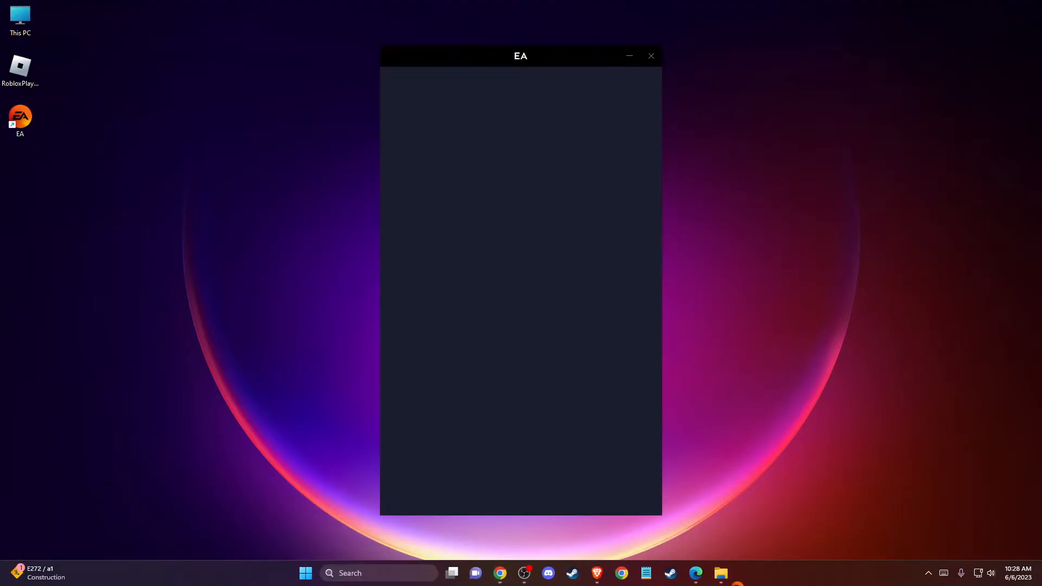
click(651, 56)
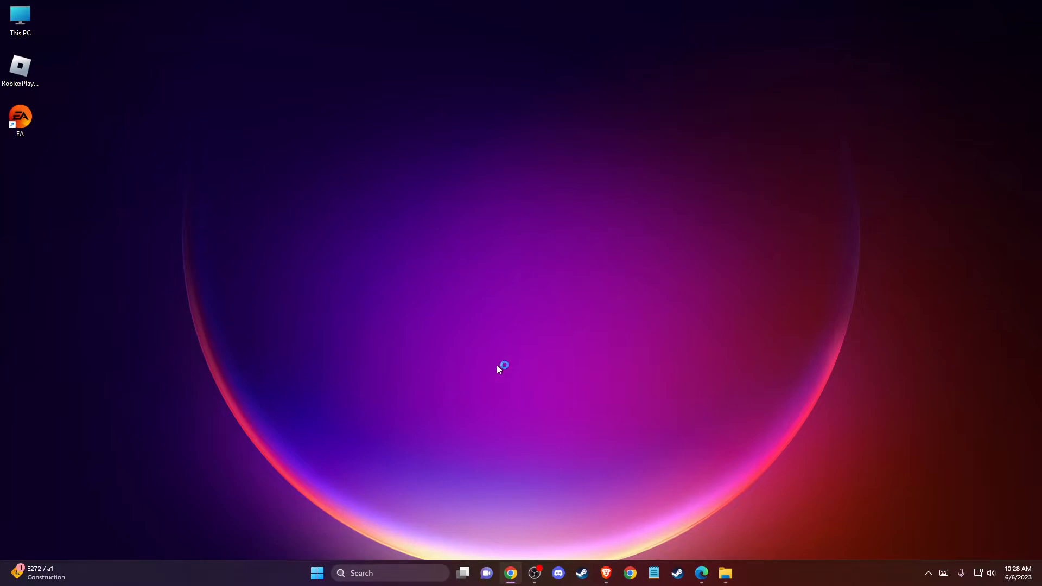
double_click(20, 119)
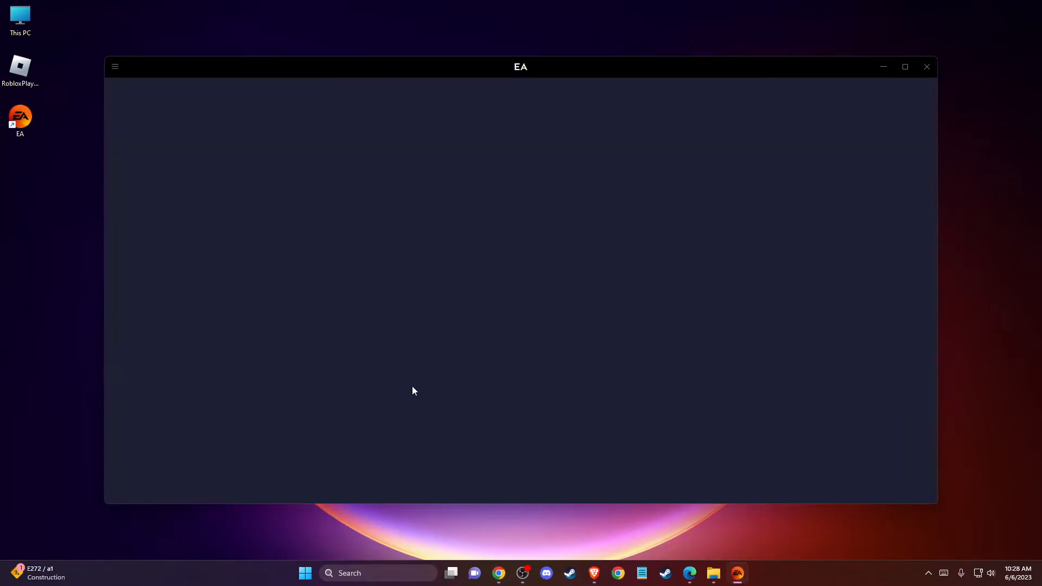
mouse_move(174, 196)
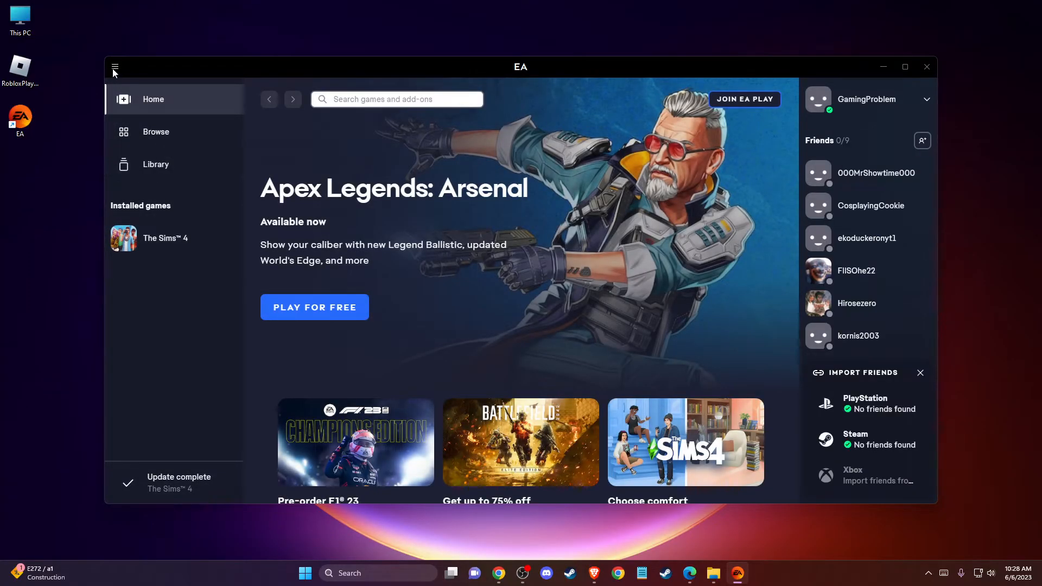
Run Help > App Recovery from the main menu and confirm Clear Cache to restart.
click(115, 67)
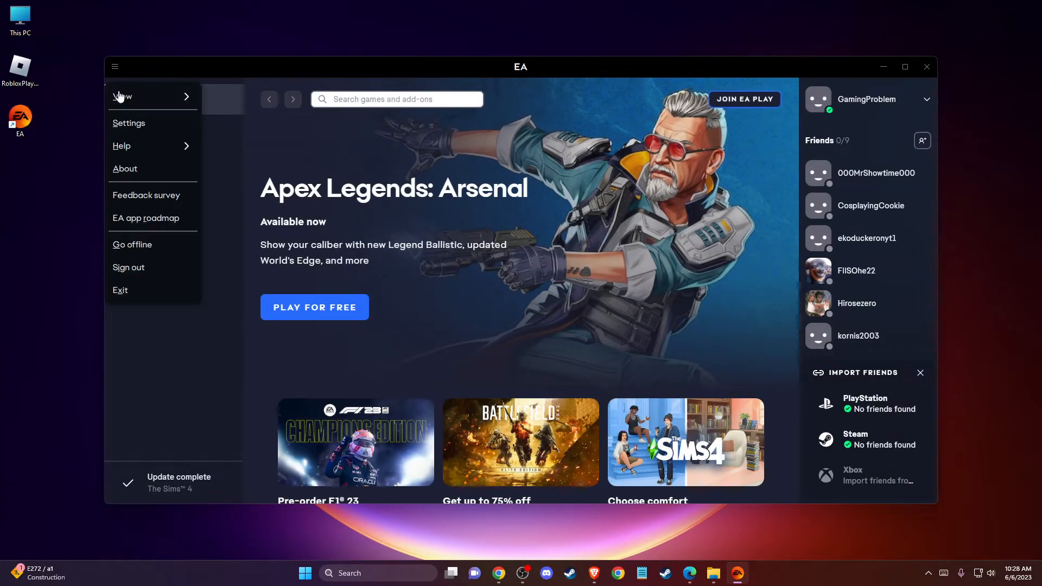
click(122, 145)
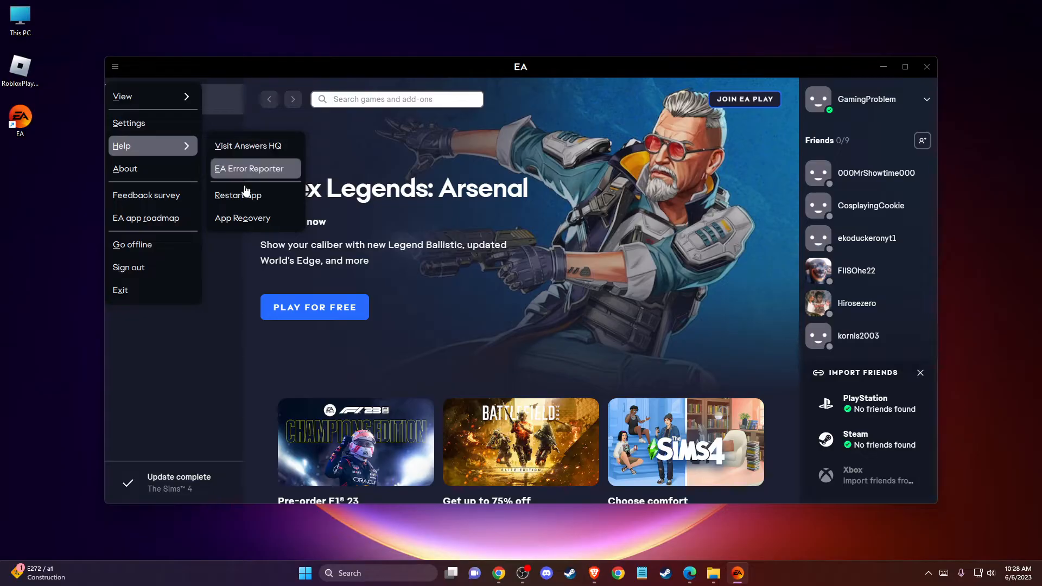
mouse_move(242, 219)
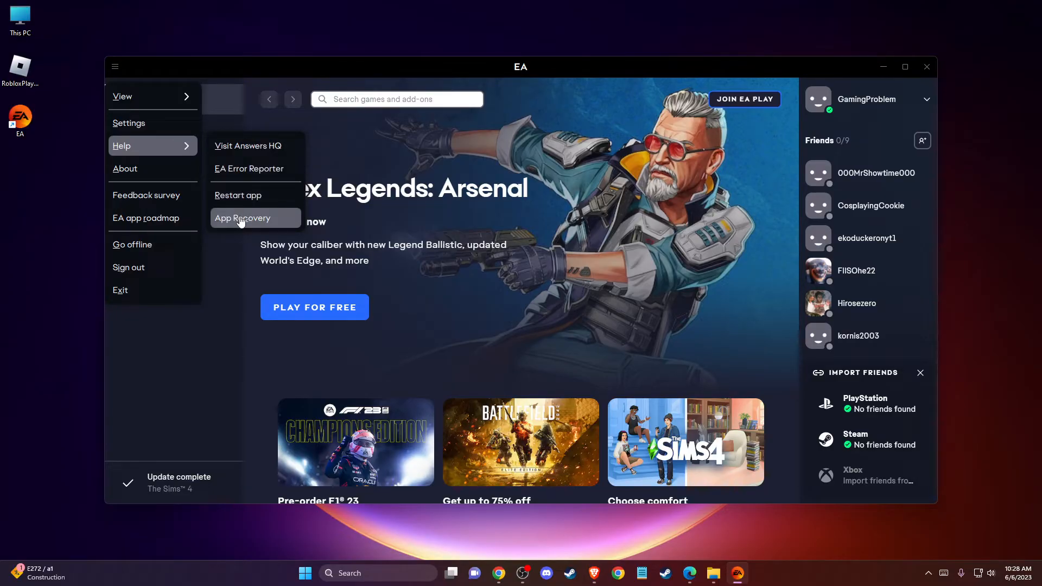
click(243, 218)
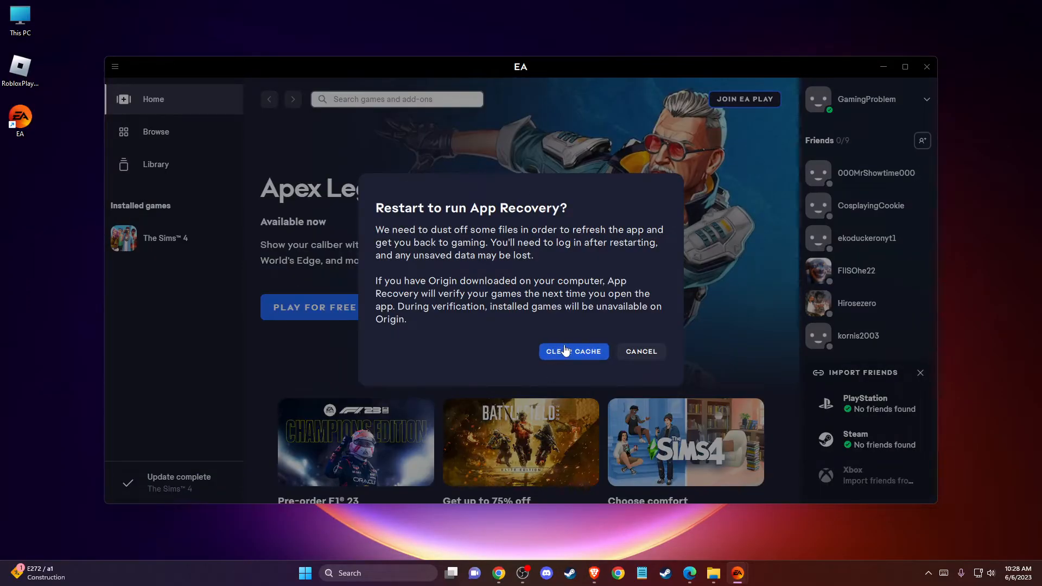
click(640, 352)
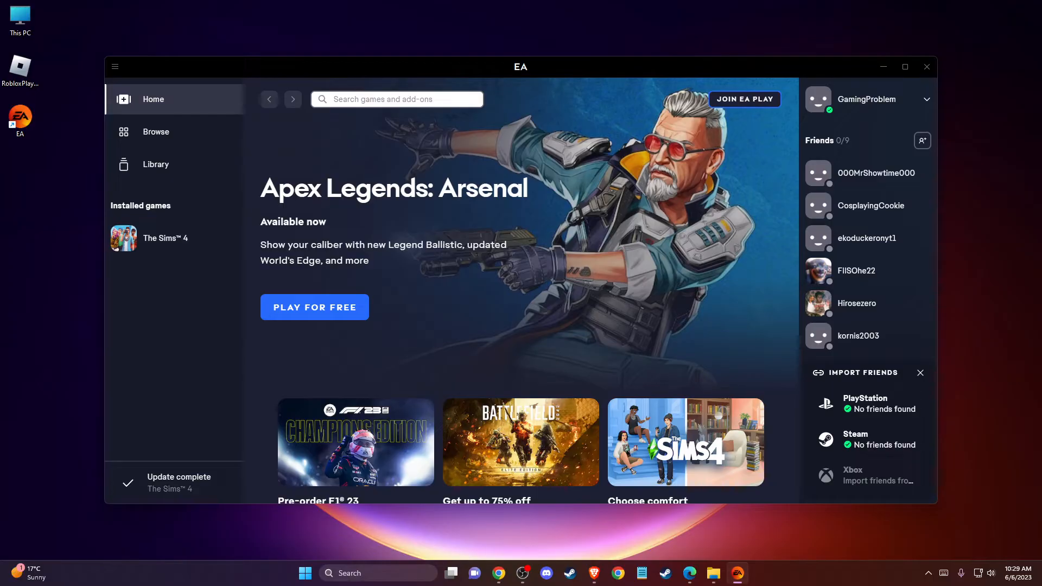
mouse_move(205, 164)
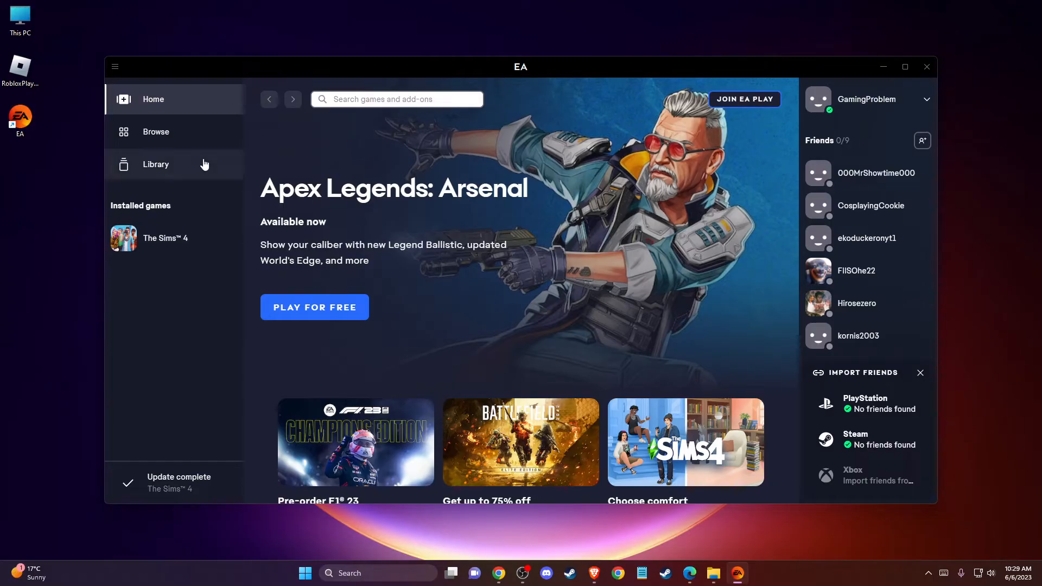
Open the Library to see The Sims 4 listed as installed.
click(156, 164)
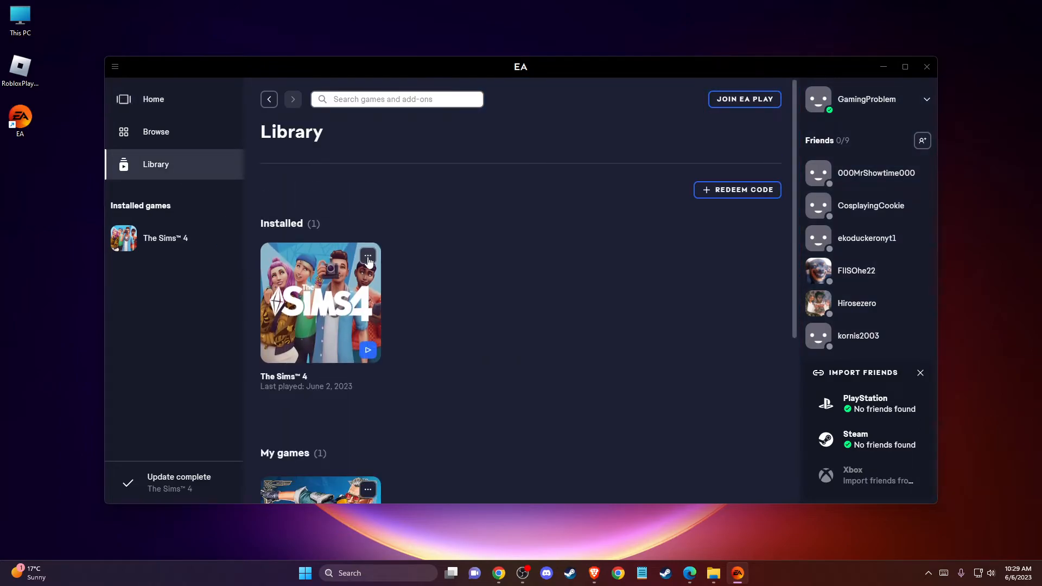
mouse_move(227, 358)
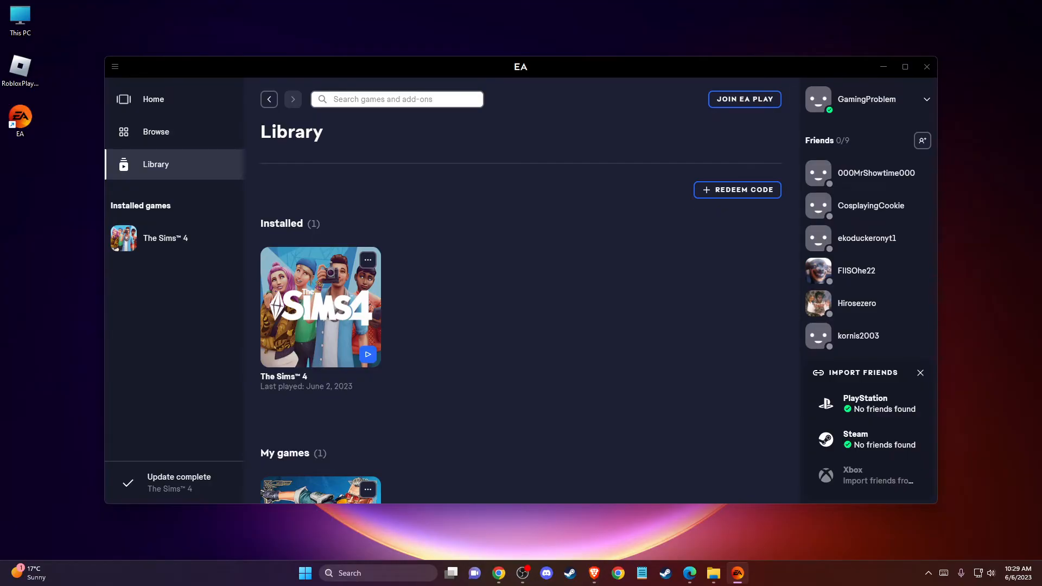
mouse_move(848, 69)
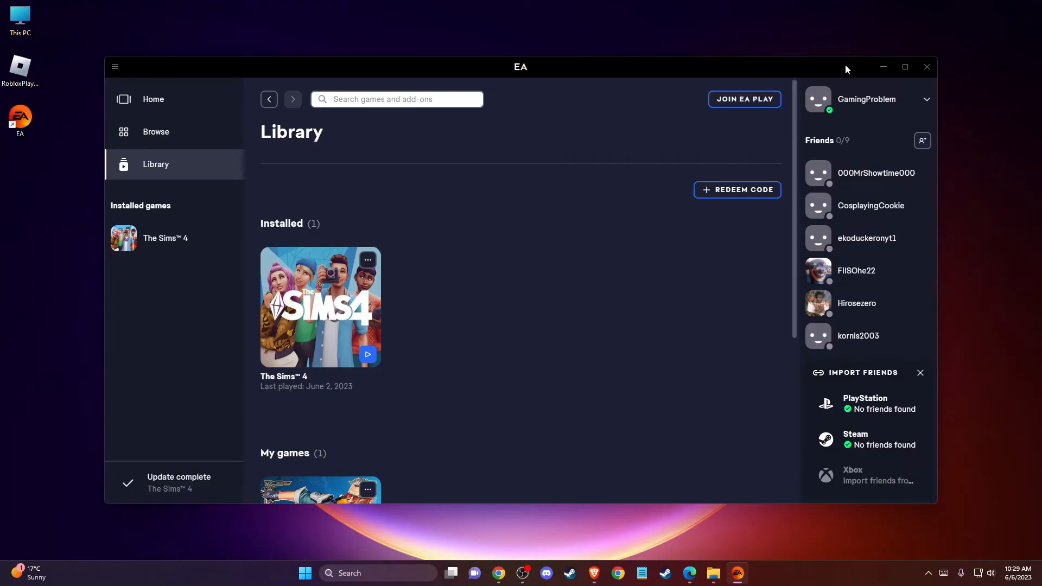
Close EA, filter Settings' Installed apps for 'EA', and uninstall the EA app.
click(882, 66)
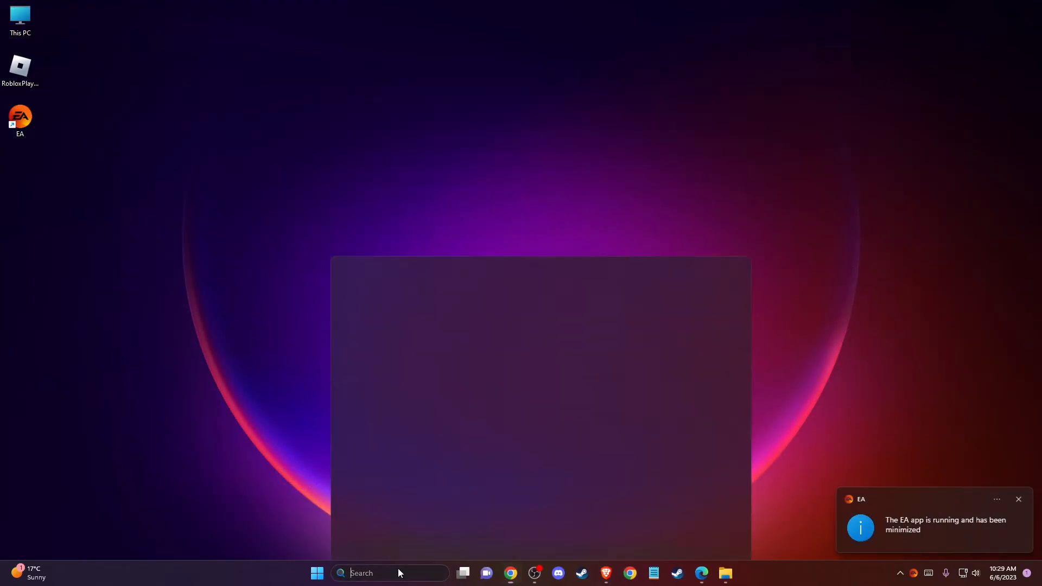
text(INSTAL)
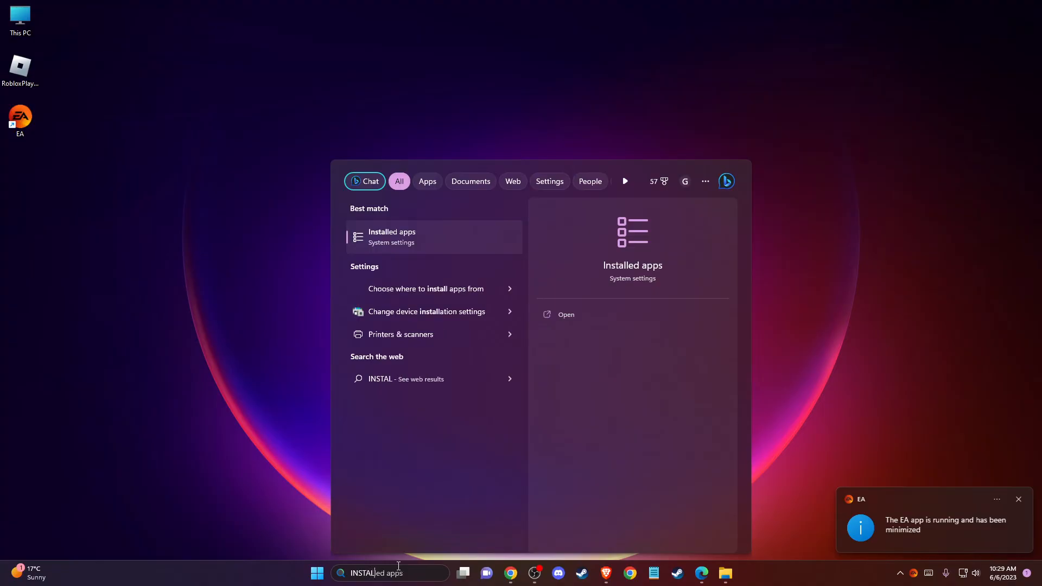
click(392, 237)
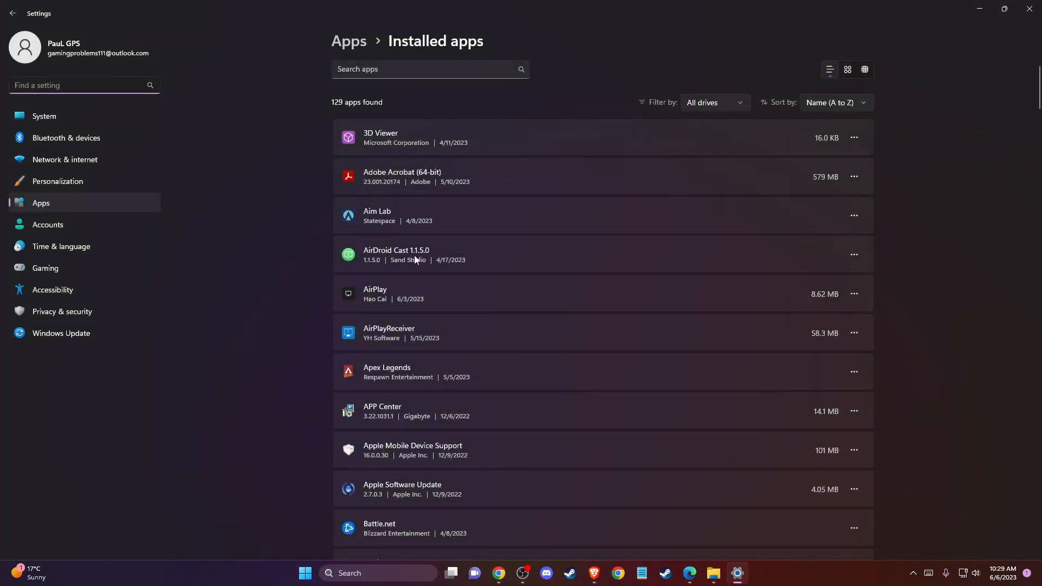
text(EA)
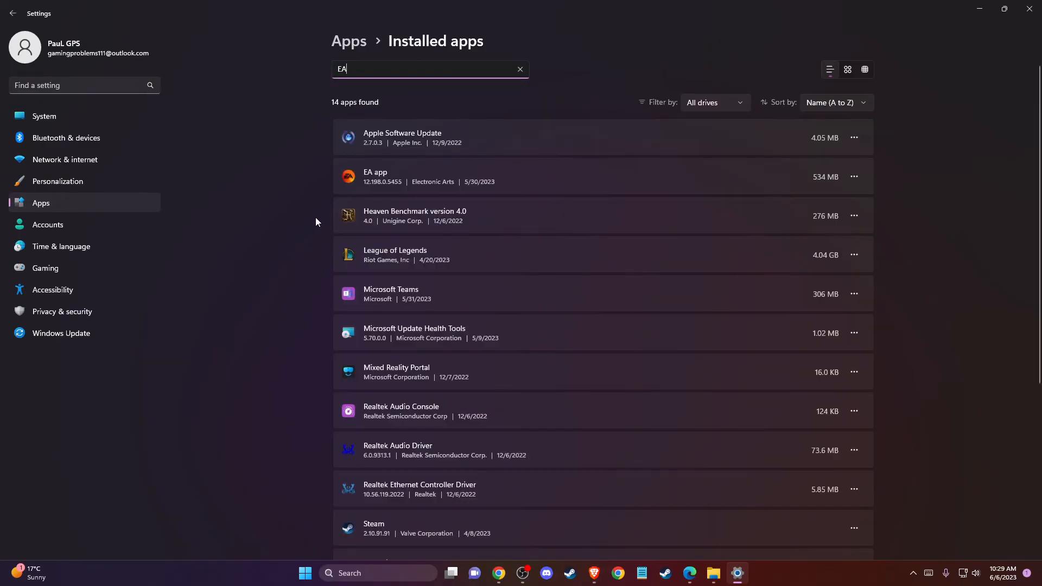
click(855, 177)
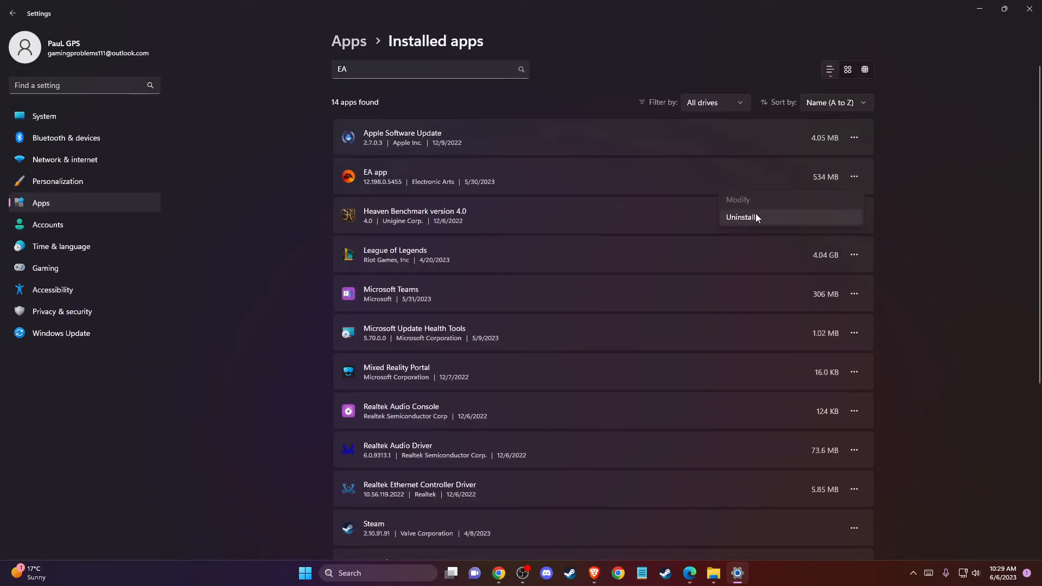
click(270, 263)
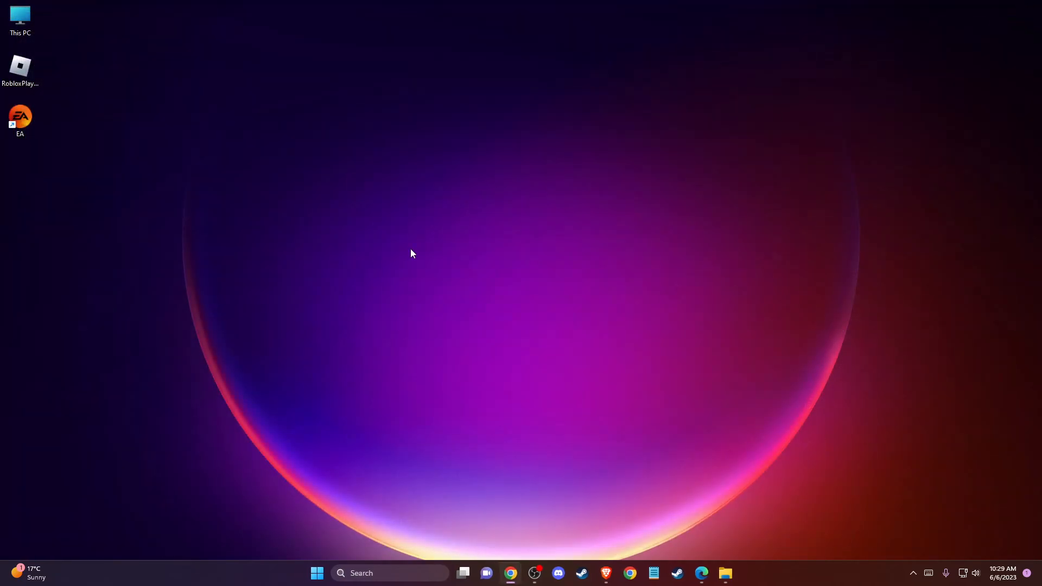
mouse_move(313, 290)
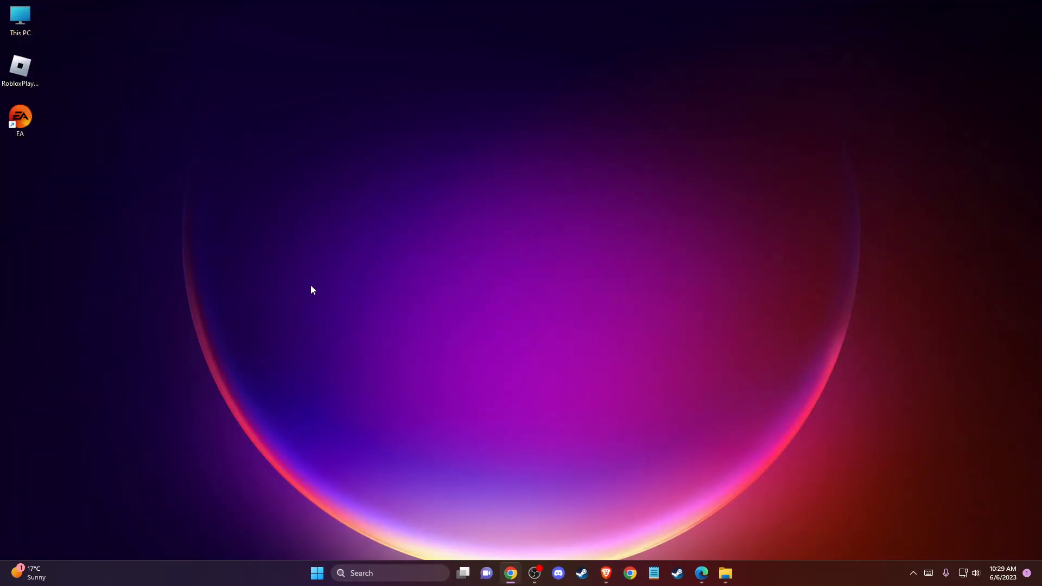